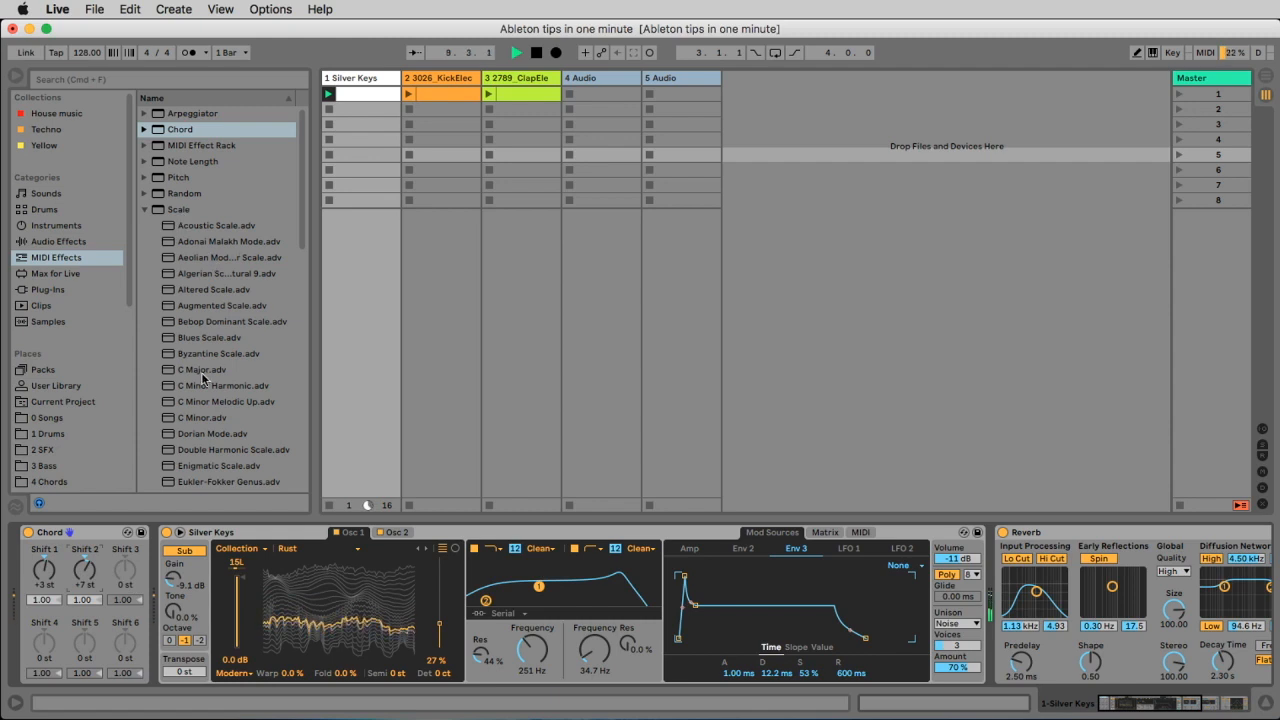
# Load the C Major scale preset onto Silver Keys after the Chord device.
pyautogui.click(202, 369)
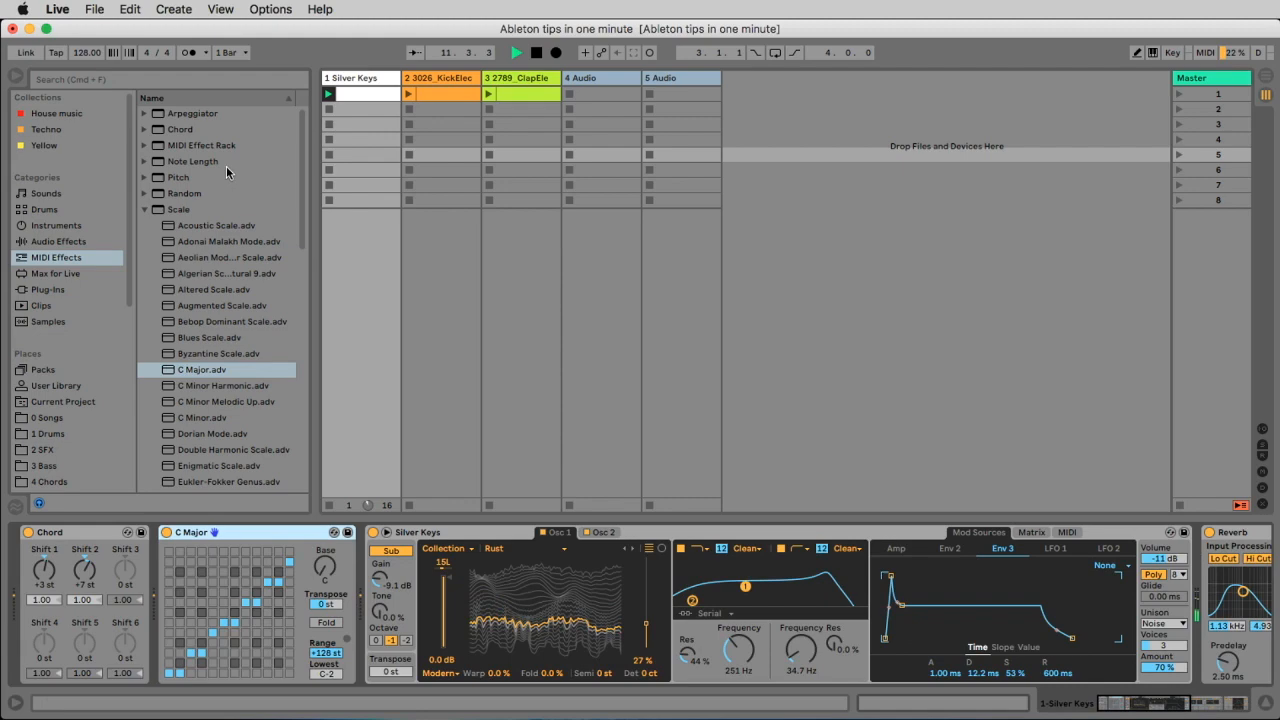
# Add an Arpeggiator after the C Major scale with its Style set to UpDown.
pyautogui.doubleClick(192, 112)
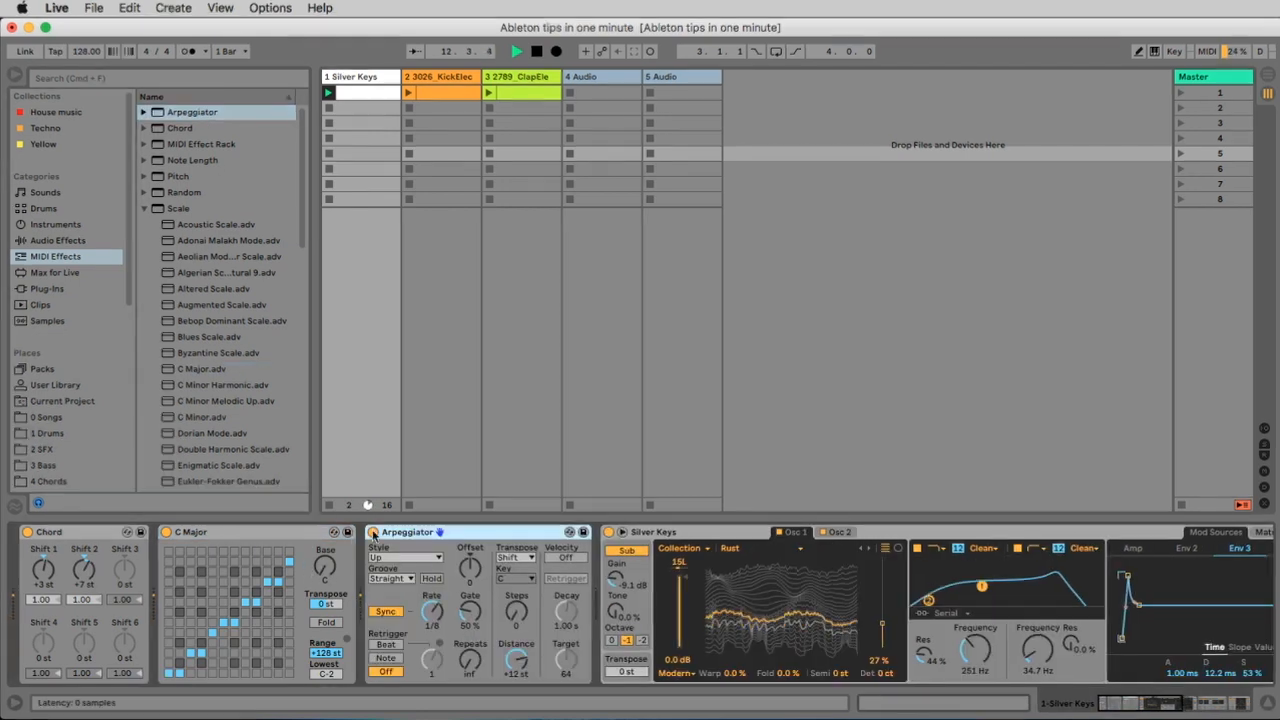
pyautogui.click(390, 557)
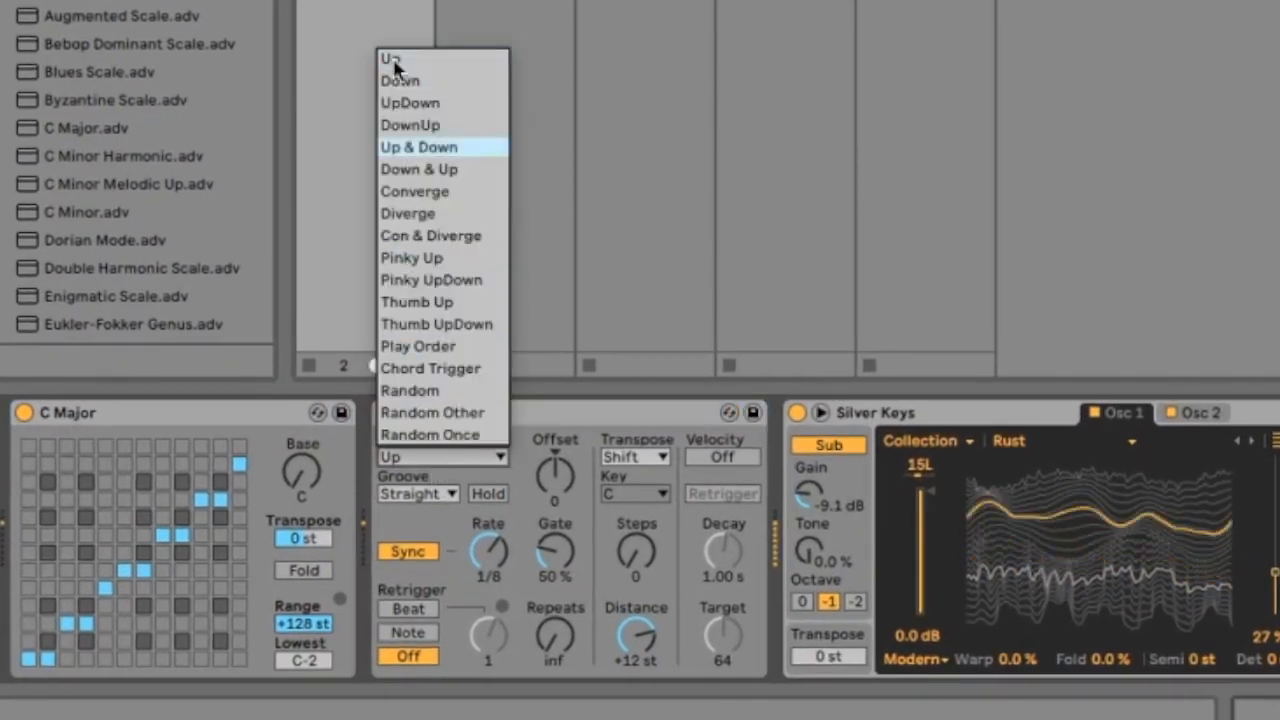
pyautogui.click(410, 102)
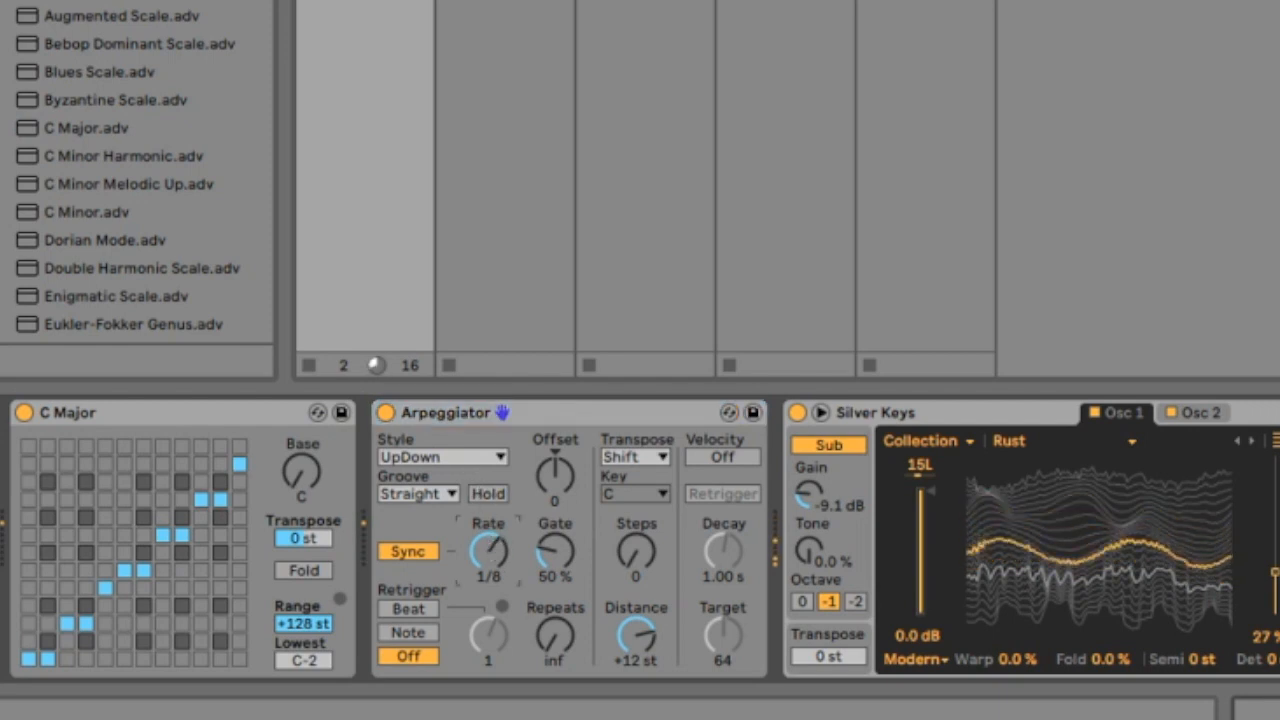